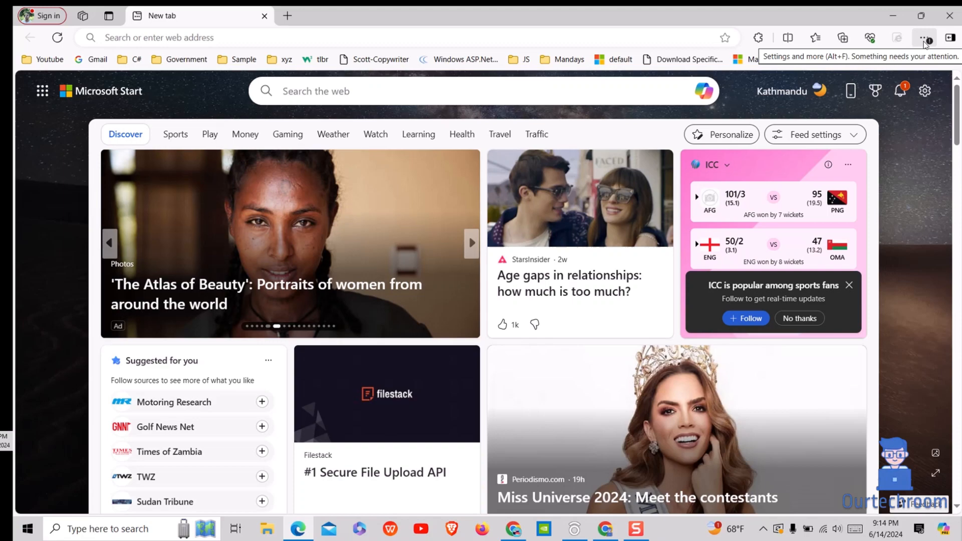
Step: Reach the Edge Settings page via the Settings and more (…) menu
left_click(925, 37)
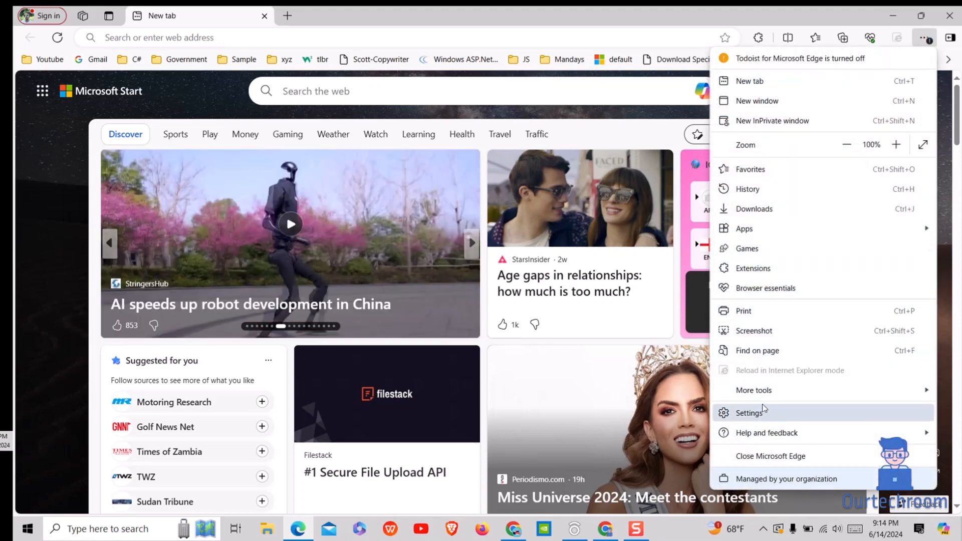
left_click(748, 411)
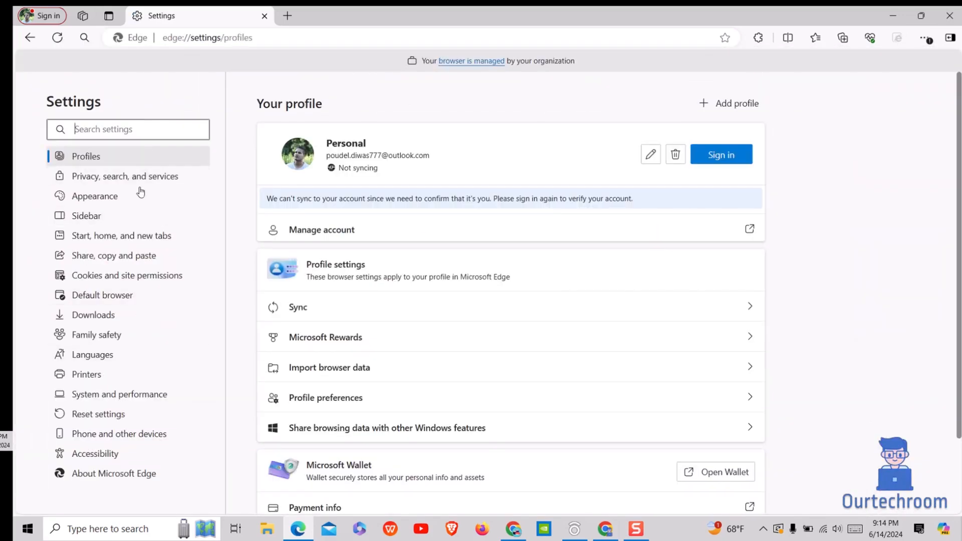
Step: Under System and performance, switch on 'Use F12 key to open the Developer tools', then start a new tab
left_click(119, 393)
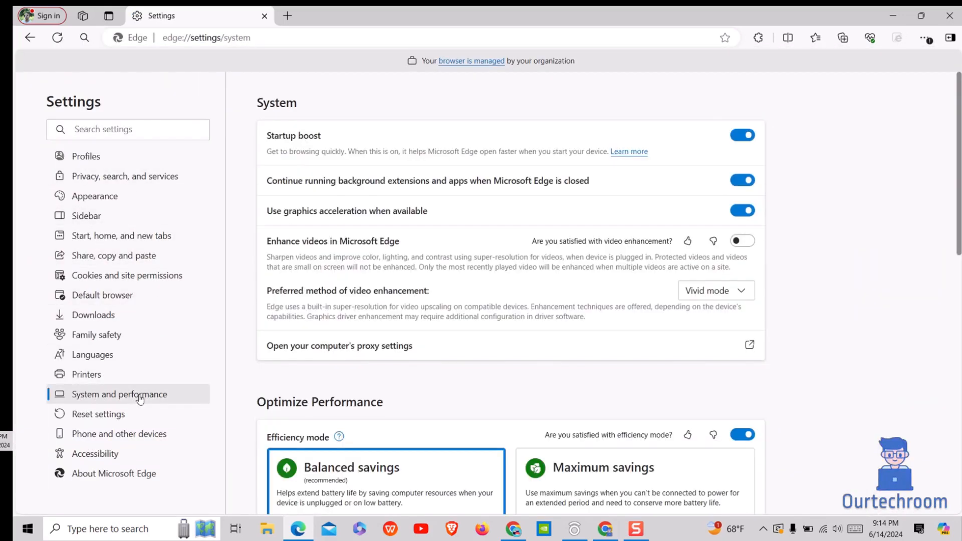
scroll("down", 3)
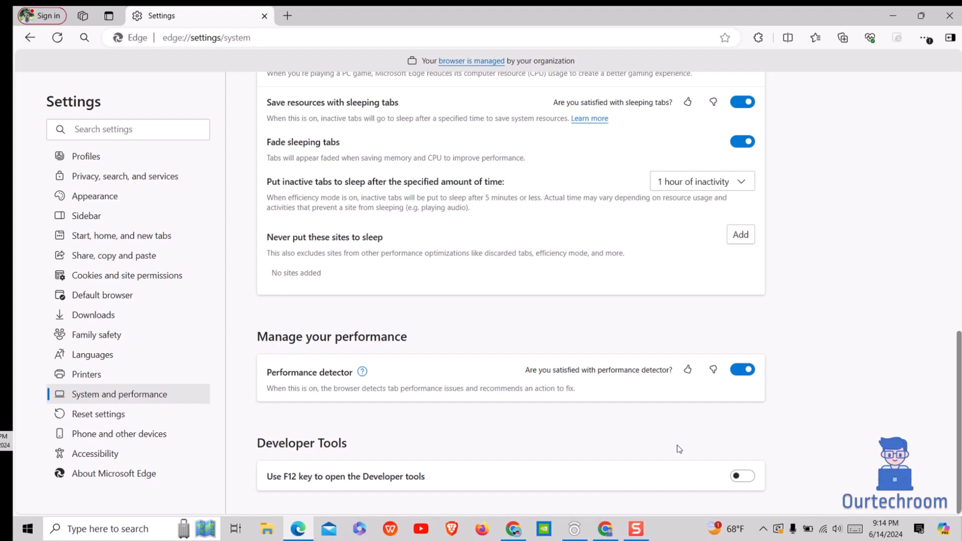
left_click(741, 476)
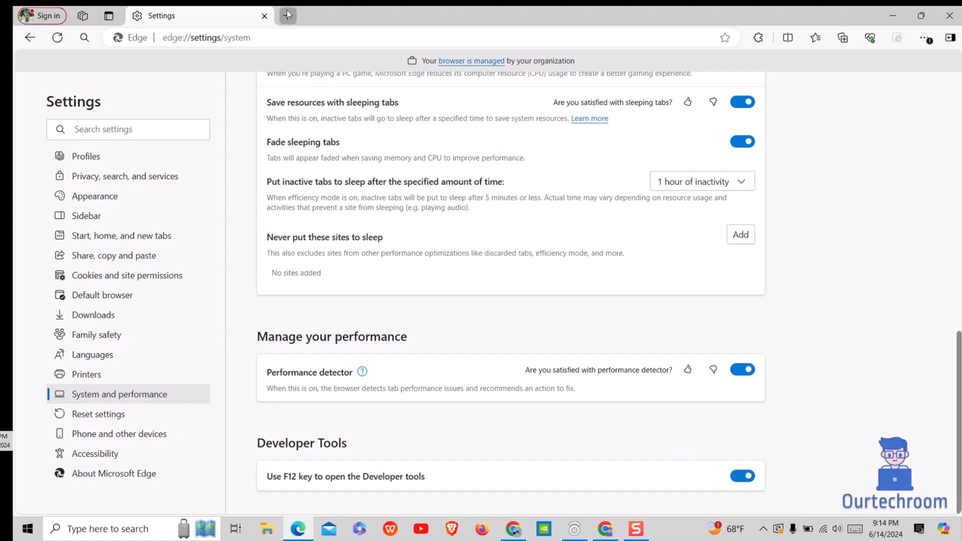
left_click(288, 15)
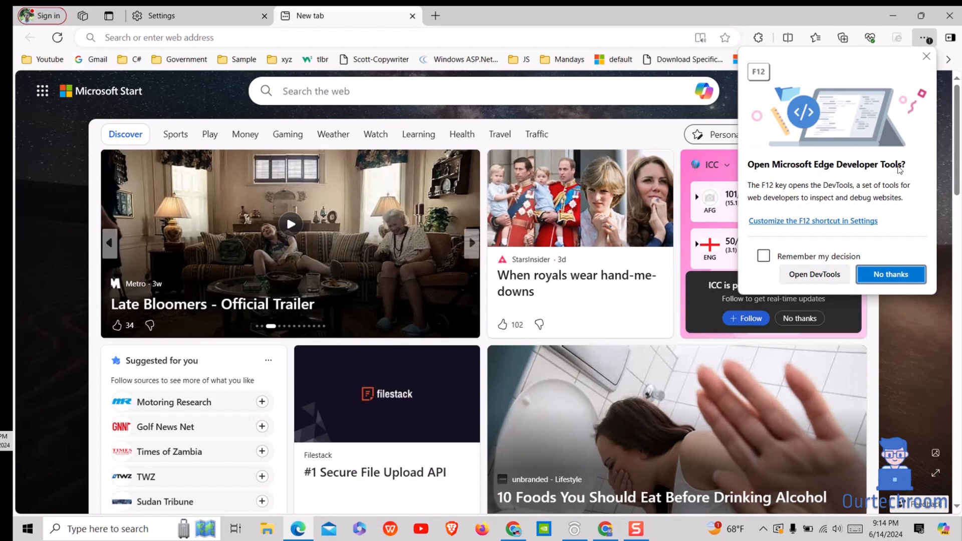
mouse_move(899, 187)
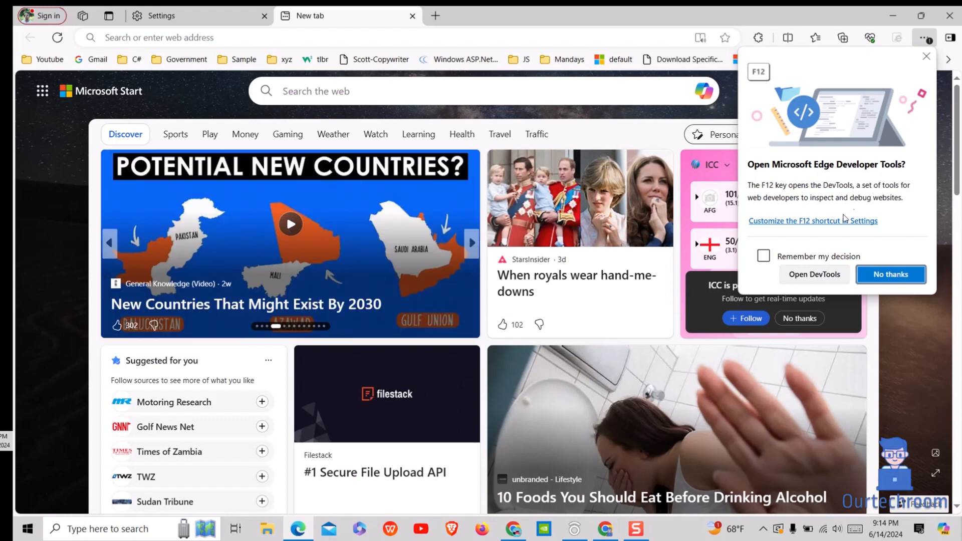
Step: Answer the F12 prompt with 'Remember my decision' ticked and Open DevTools chosen
left_click(763, 256)
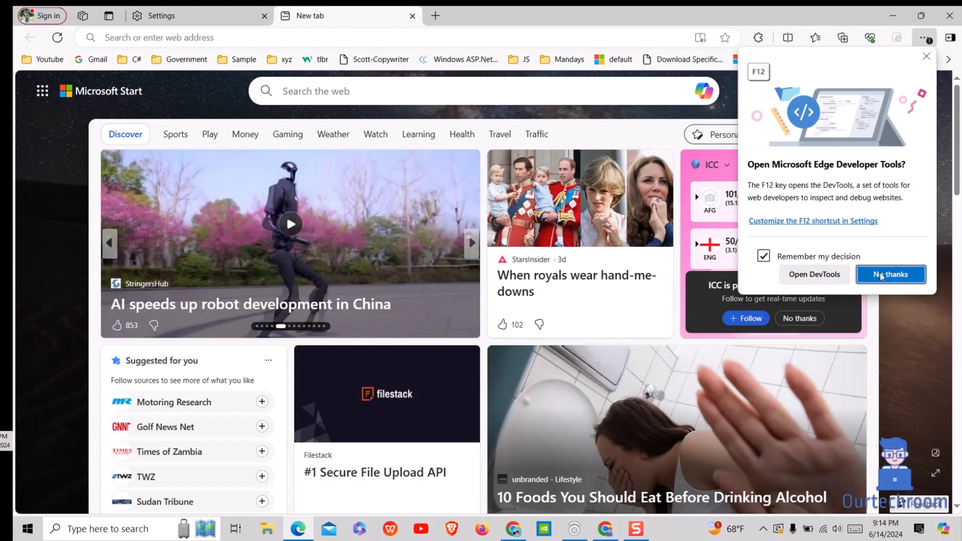
mouse_move(813, 275)
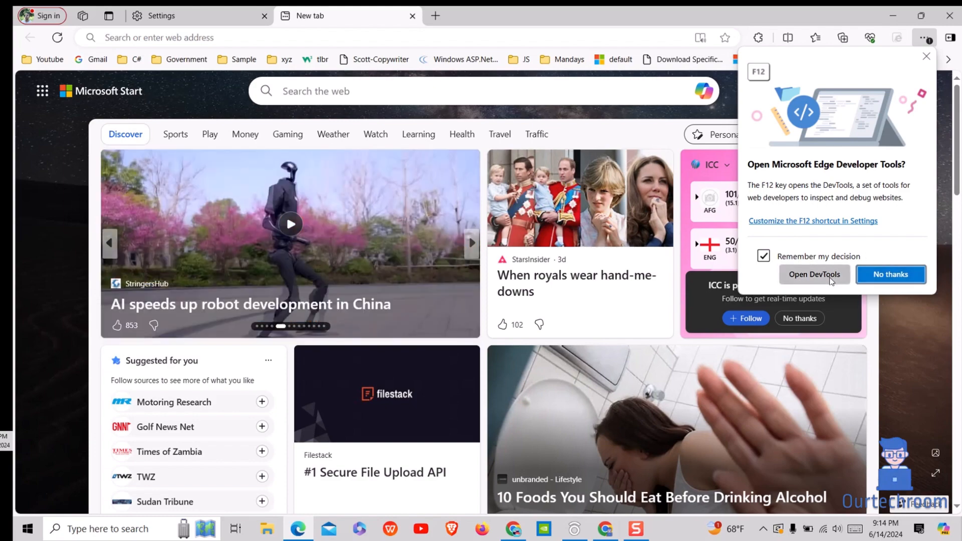
left_click(813, 274)
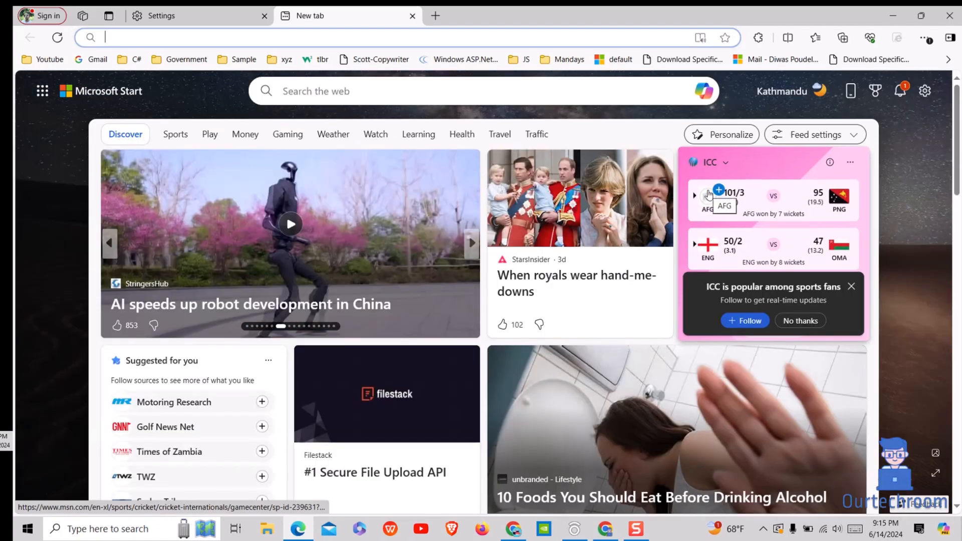
key("F12")
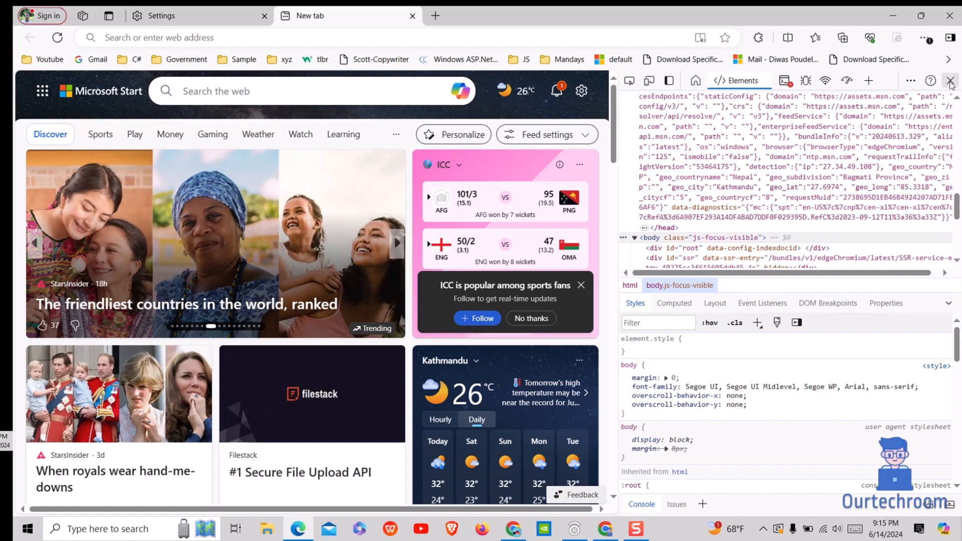
left_click(950, 80)
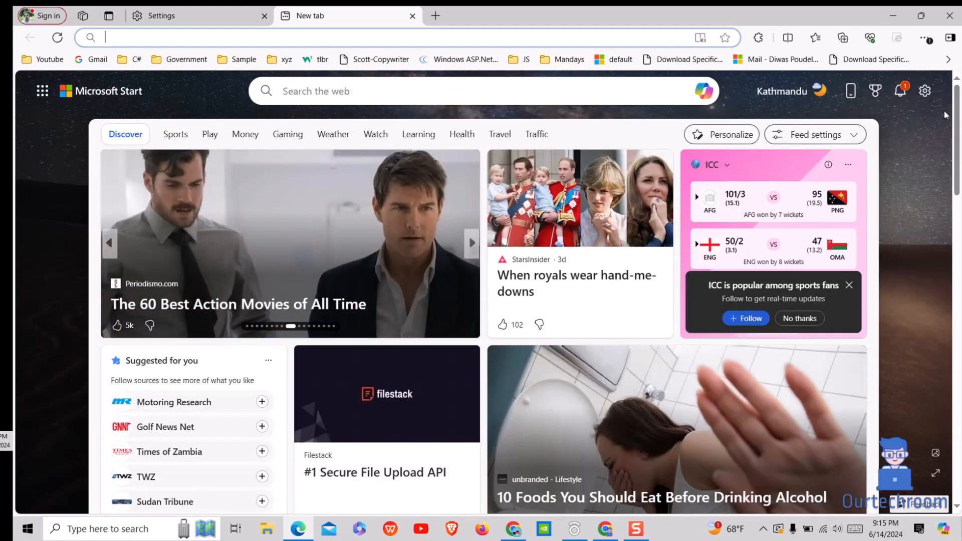